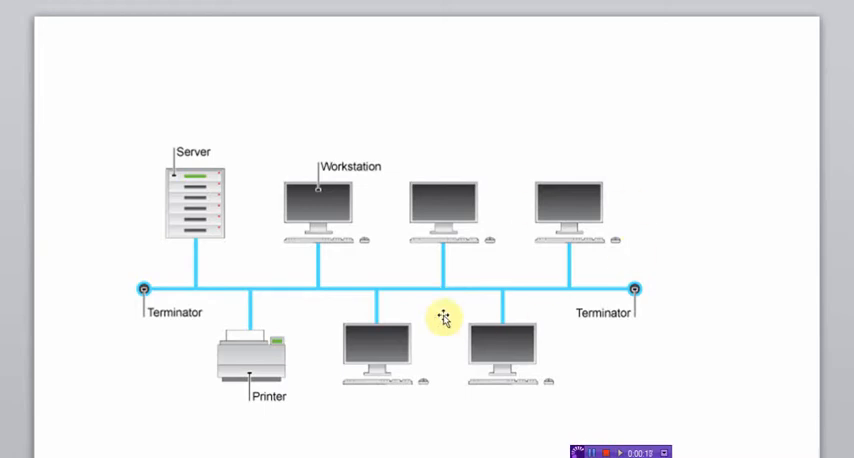
pyautogui.moveTo(148, 167)
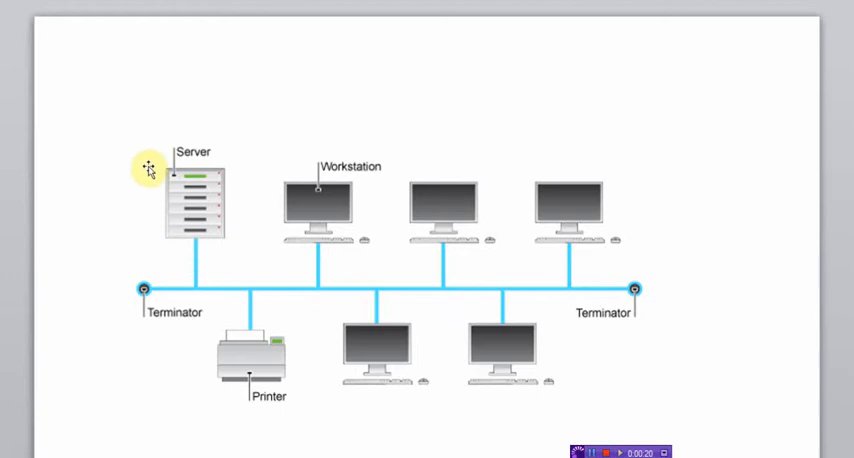
pyautogui.moveTo(143, 290)
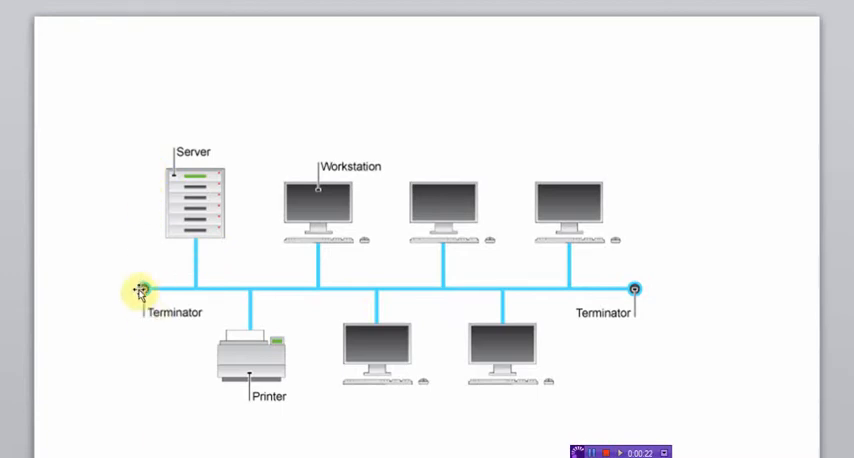
pyautogui.moveTo(332, 295)
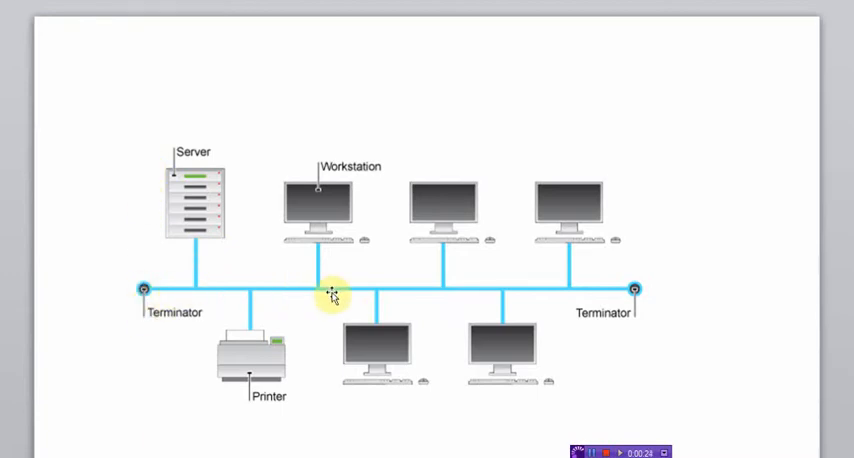
pyautogui.moveTo(625, 287)
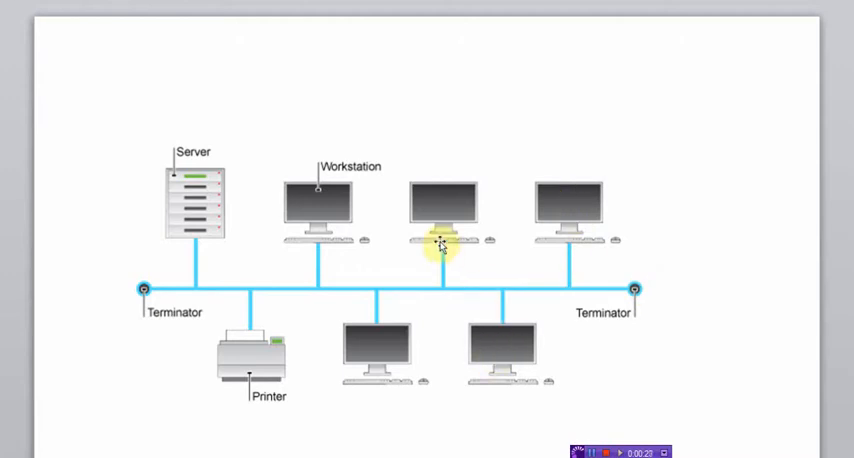
pyautogui.moveTo(210, 287)
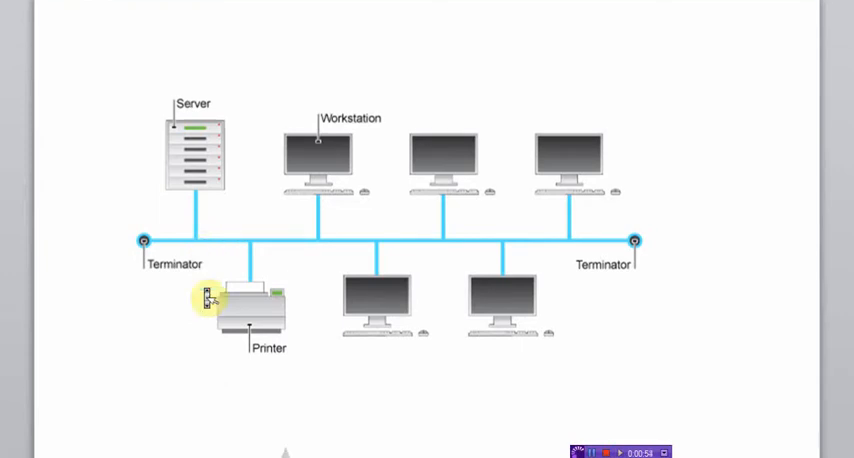
# - Scroll past the bus diagram to the star topology with the Concentrator/Hub and Nodes
pyautogui.scroll(-3)
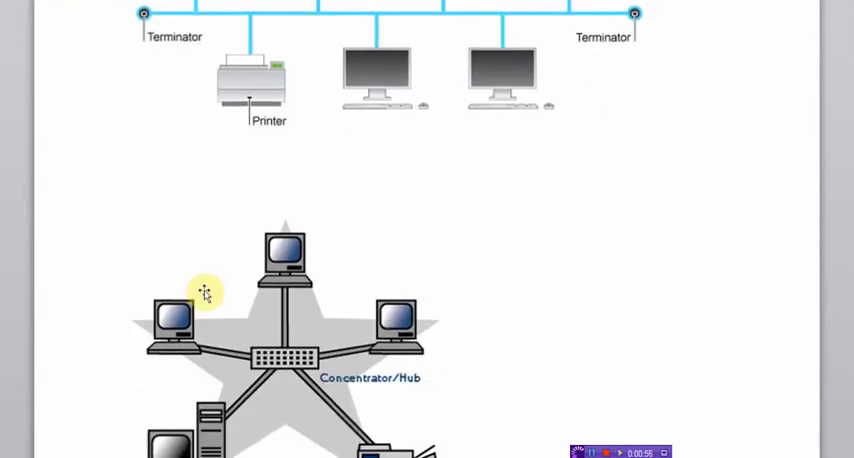
pyautogui.scroll(-3)
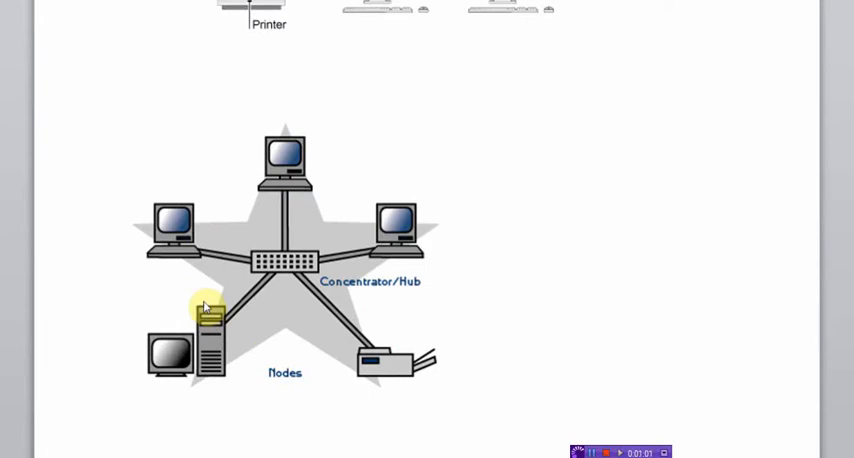
pyautogui.moveTo(280, 287)
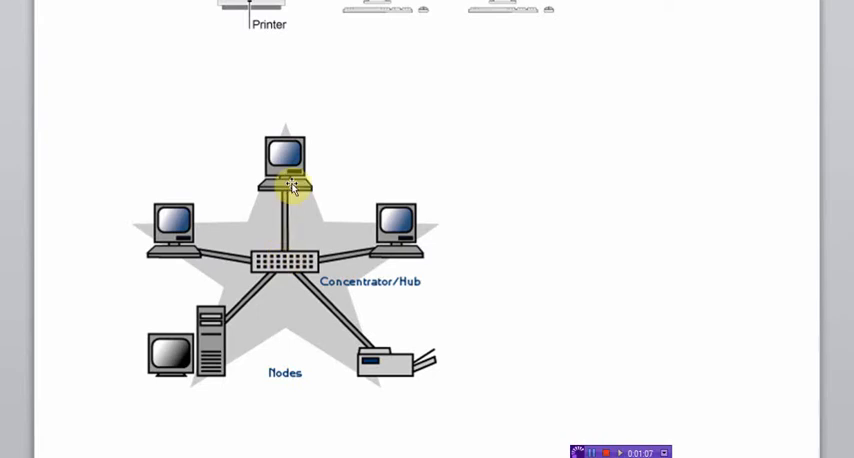
pyautogui.moveTo(307, 287)
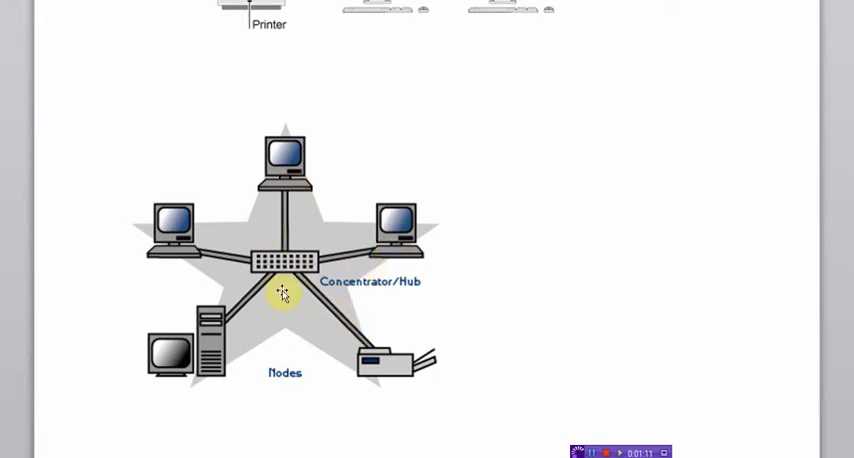
pyautogui.moveTo(152, 311)
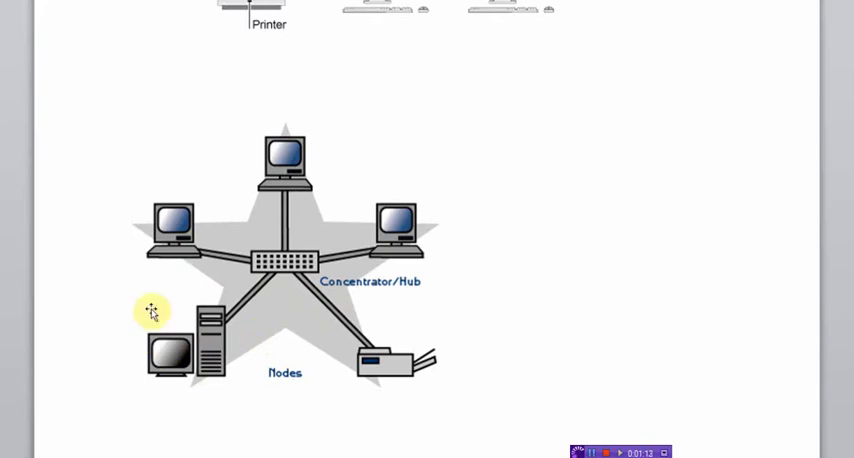
pyautogui.moveTo(182, 245)
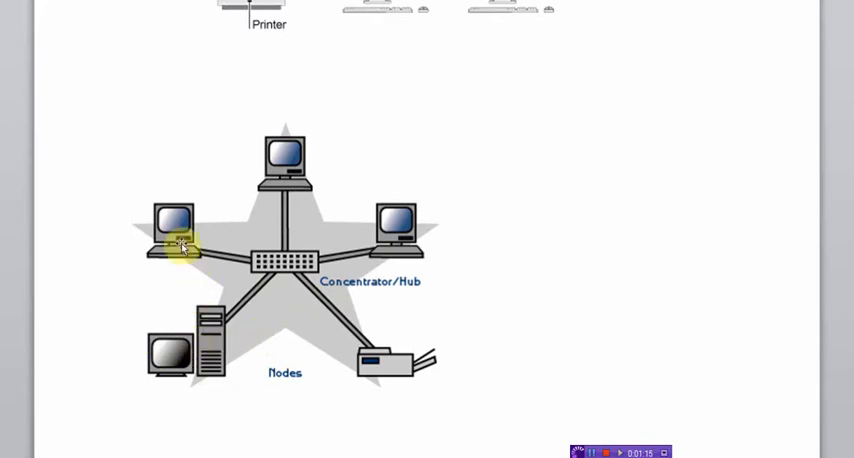
pyautogui.moveTo(358, 330)
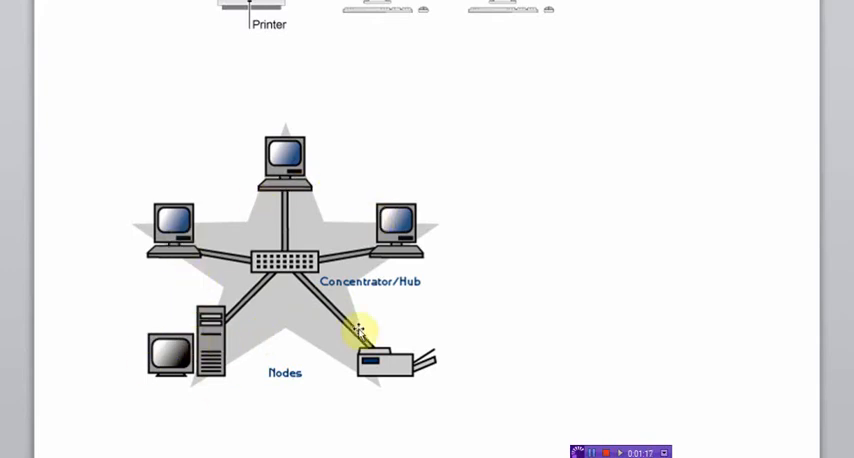
pyautogui.moveTo(450, 285)
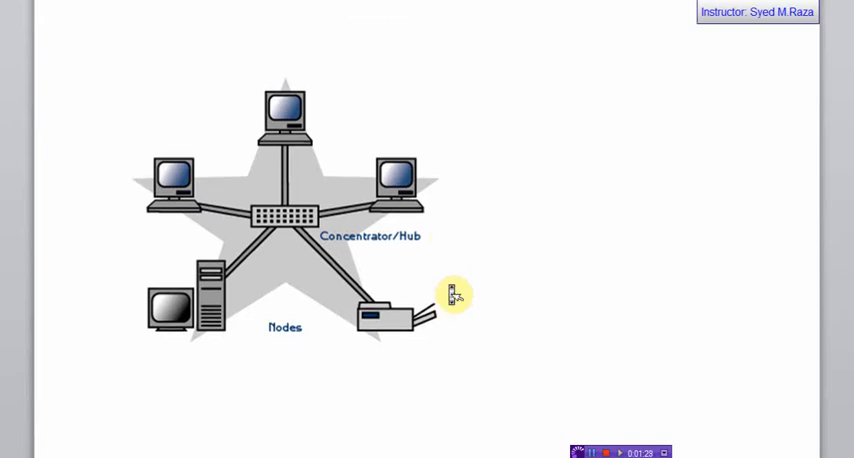
# - Scroll to Figures 4.1 How hubs work and 4.2 How switches work
pyautogui.scroll(-3)
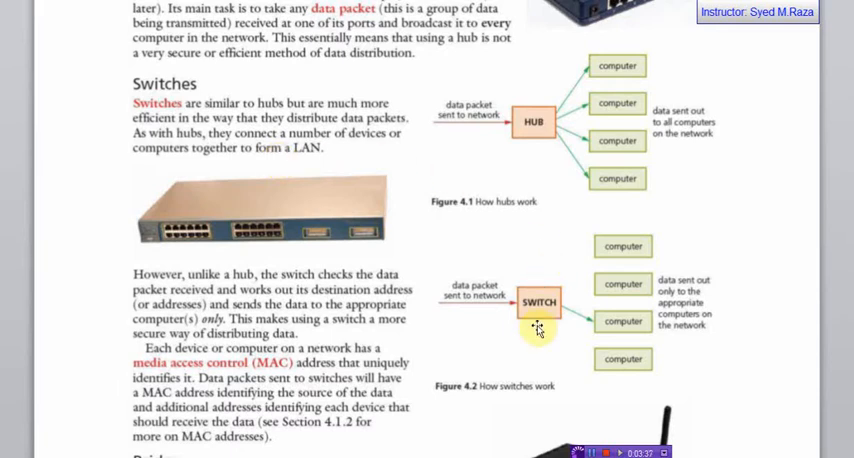
pyautogui.moveTo(313, 213)
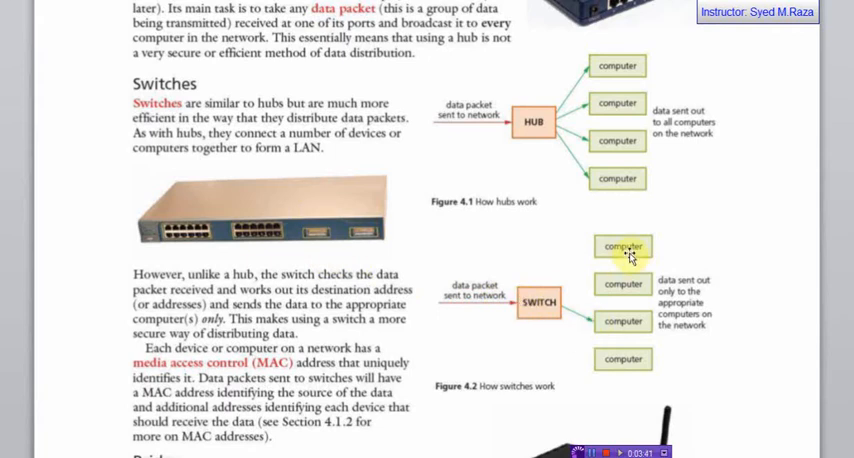
# - Scroll so Figure 4.2 and the Bridge section appear together
pyautogui.scroll(-3)
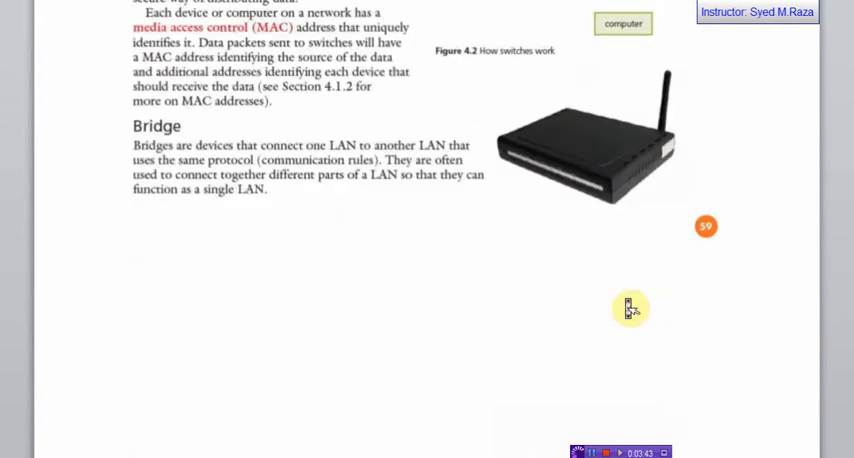
pyautogui.scroll(3)
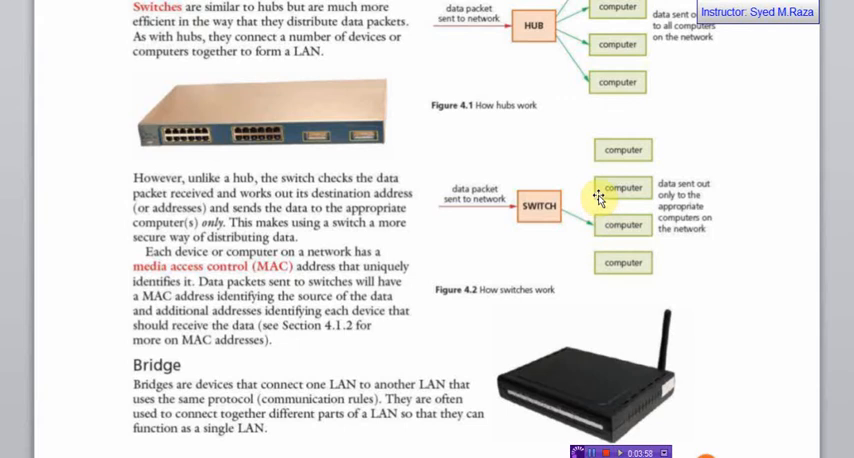
pyautogui.moveTo(593, 140)
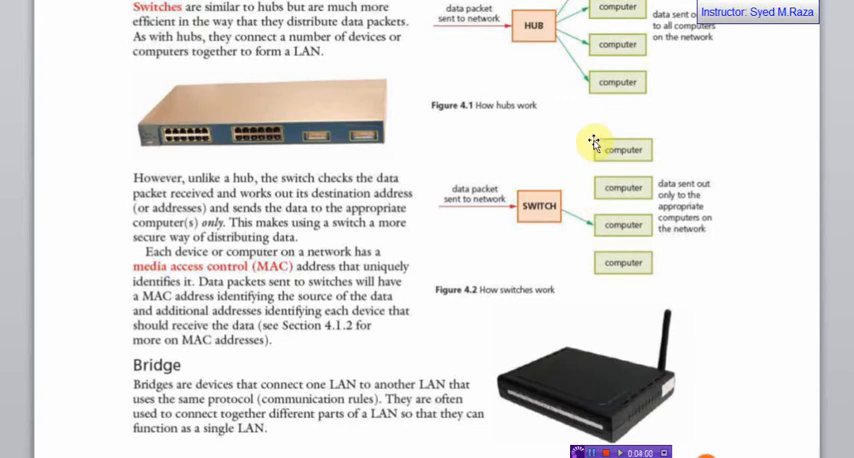
pyautogui.moveTo(598, 263)
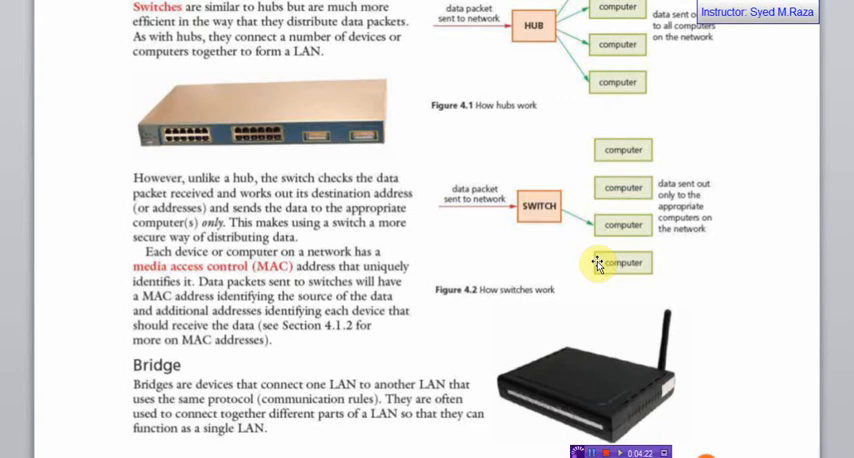
# - Scroll past the Bridge paragraph to the blank bottom of page 59
pyautogui.scroll(-3)
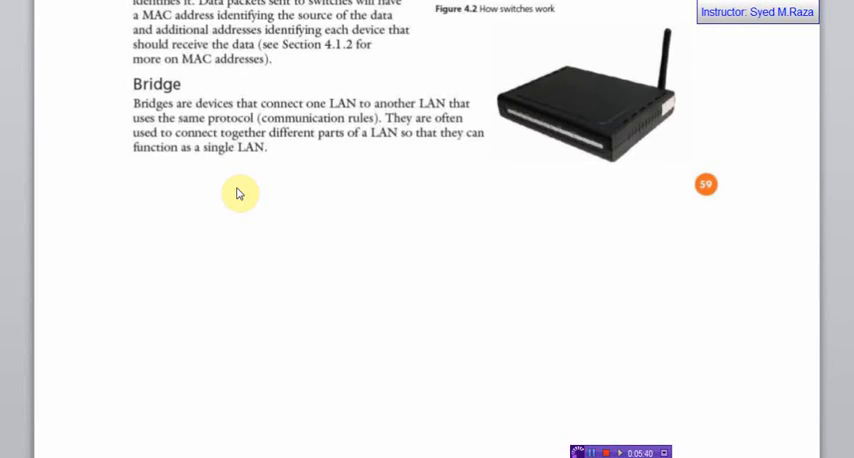
# - Move to the next page and select the Figure 4.3 How bridges work picture
pyautogui.scroll(-3)
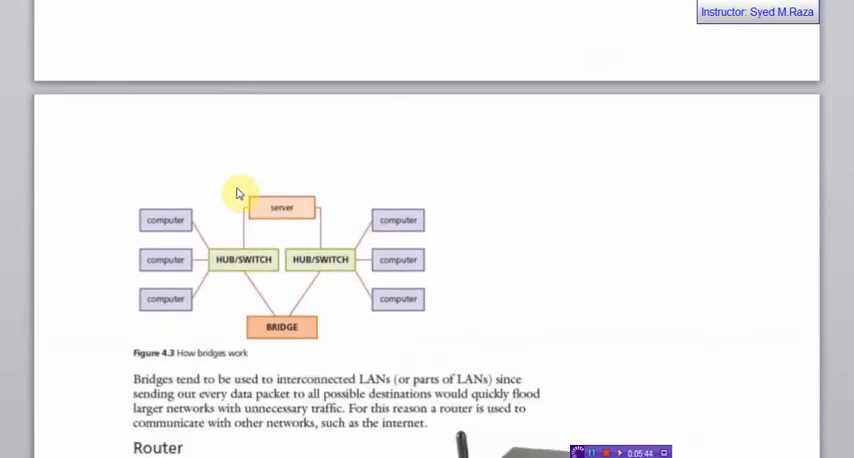
pyautogui.moveTo(262, 270)
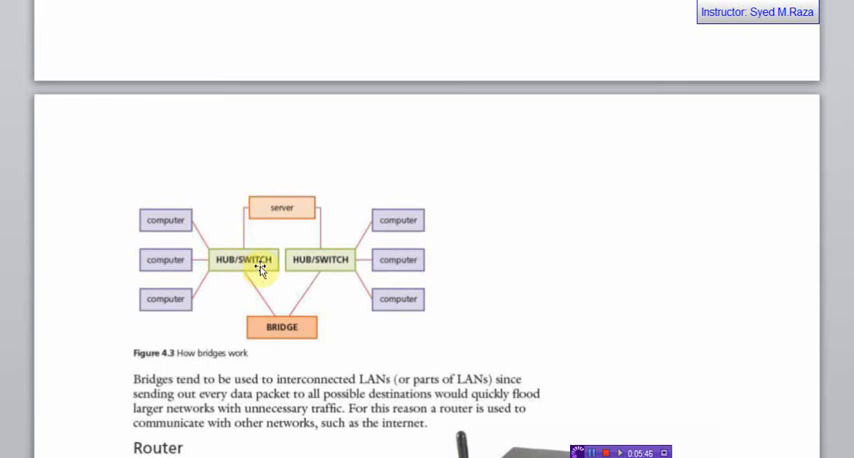
pyautogui.moveTo(228, 250)
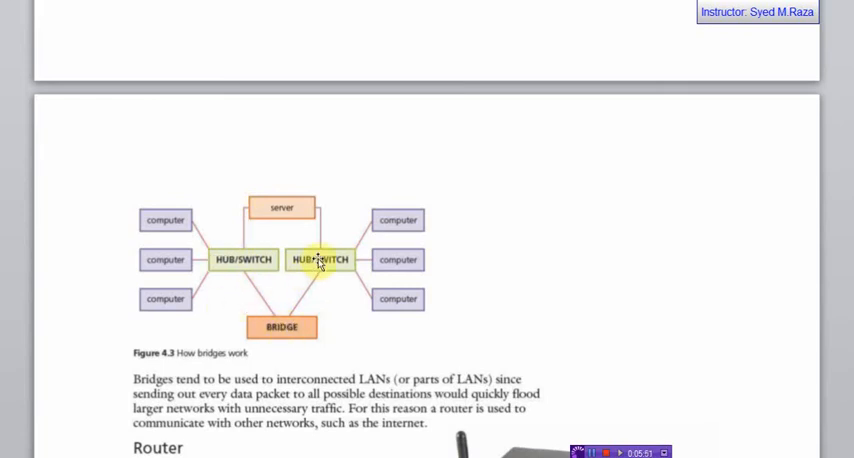
pyautogui.moveTo(343, 216)
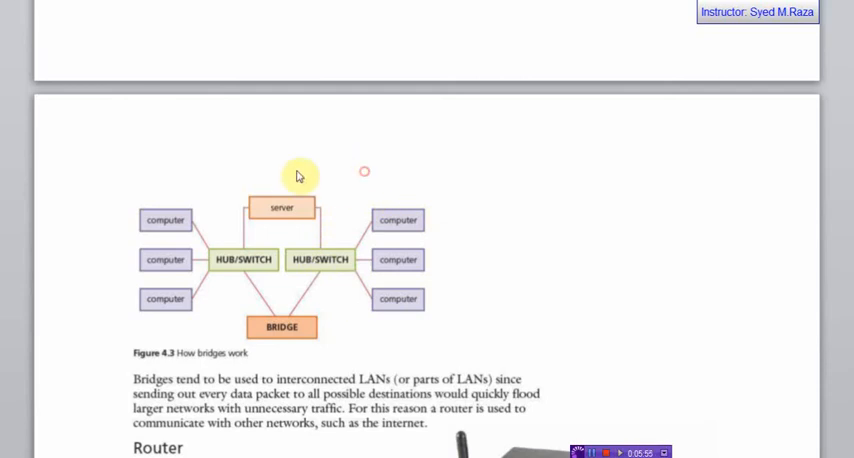
pyautogui.click(264, 236)
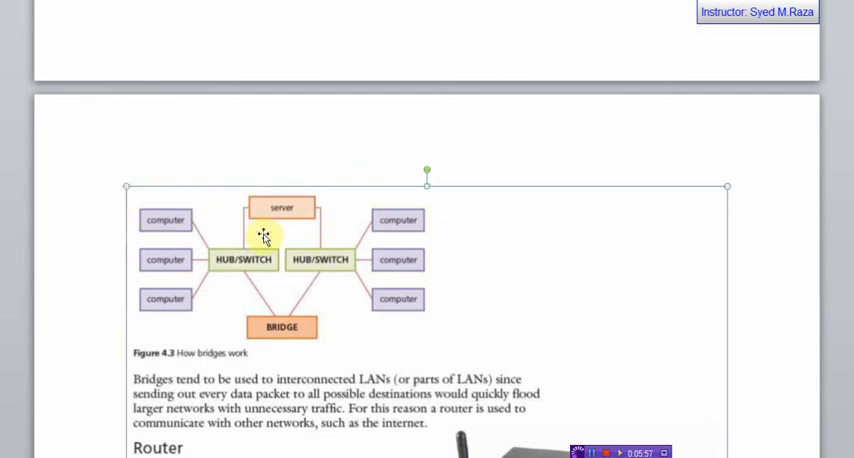
pyautogui.moveTo(403, 289)
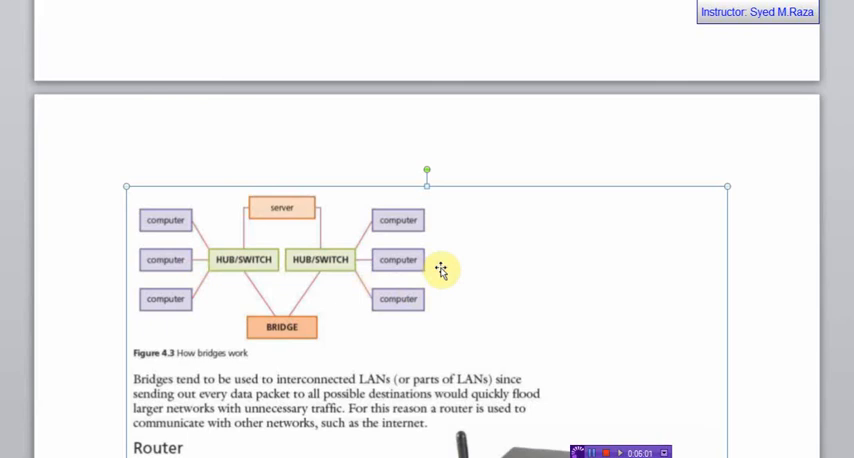
# - Scroll through the Router section to Figure 4.4 How routers work
pyautogui.scroll(-3)
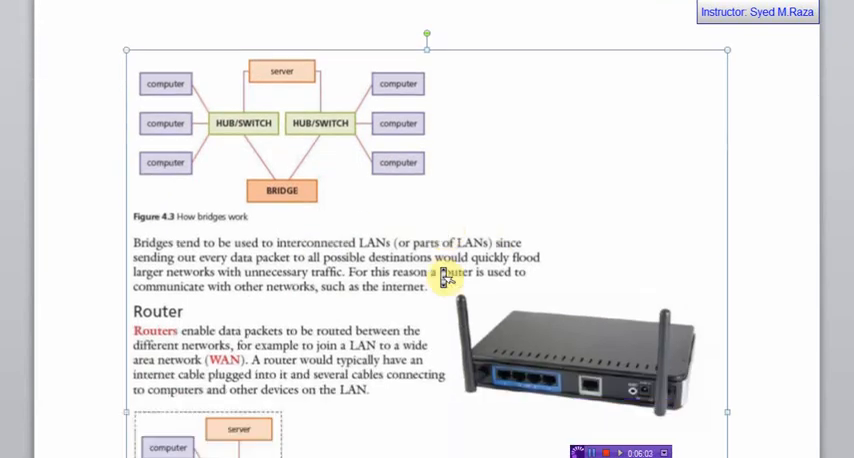
pyautogui.scroll(-3)
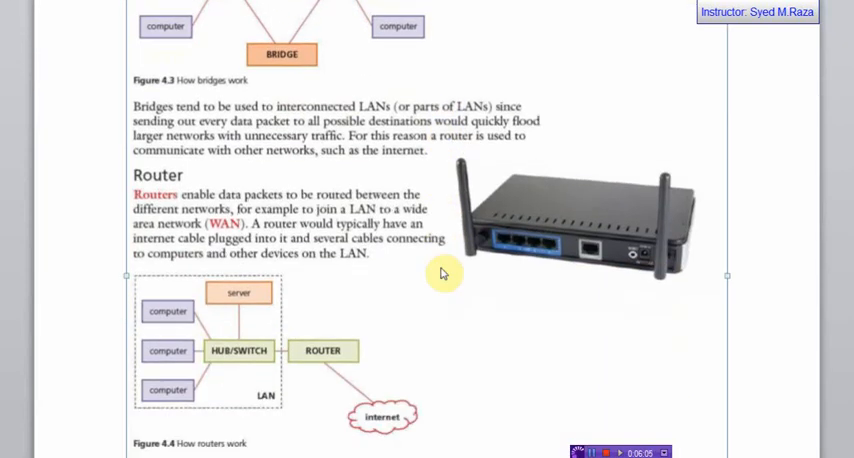
pyautogui.scroll(-3)
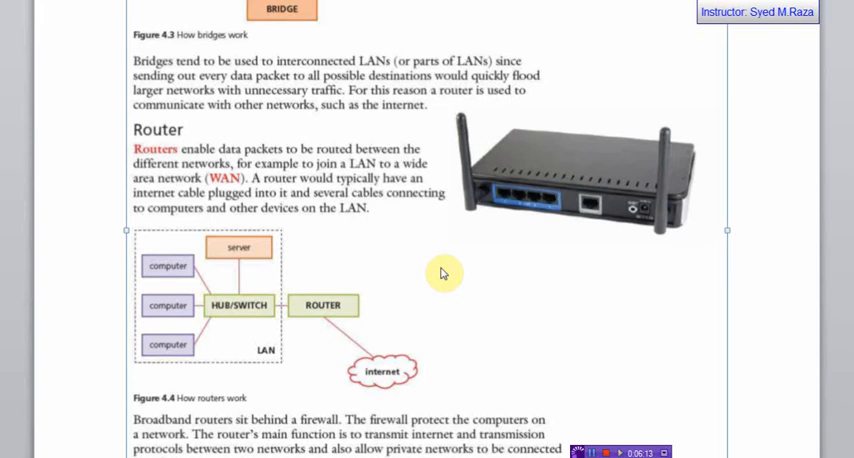
pyautogui.moveTo(401, 249)
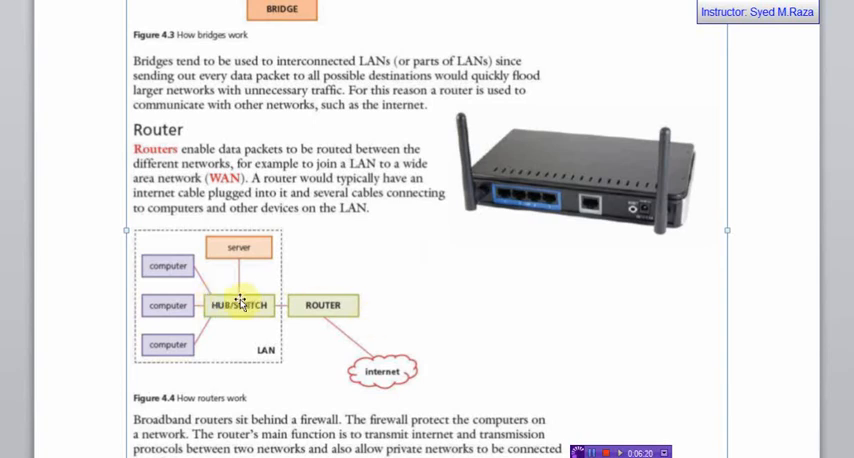
pyautogui.moveTo(330, 312)
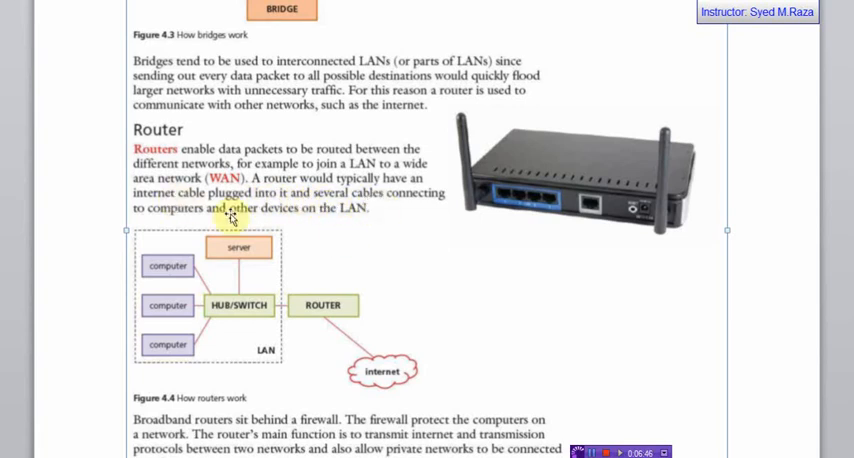
pyautogui.moveTo(365, 238)
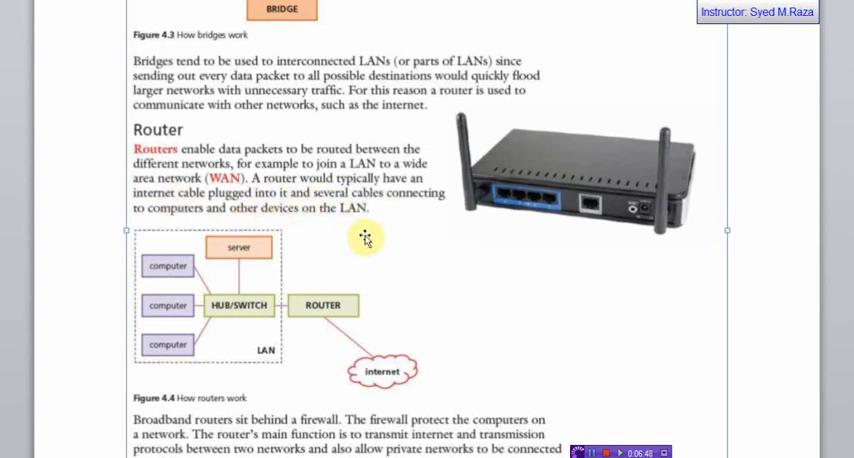
pyautogui.scroll(-3)
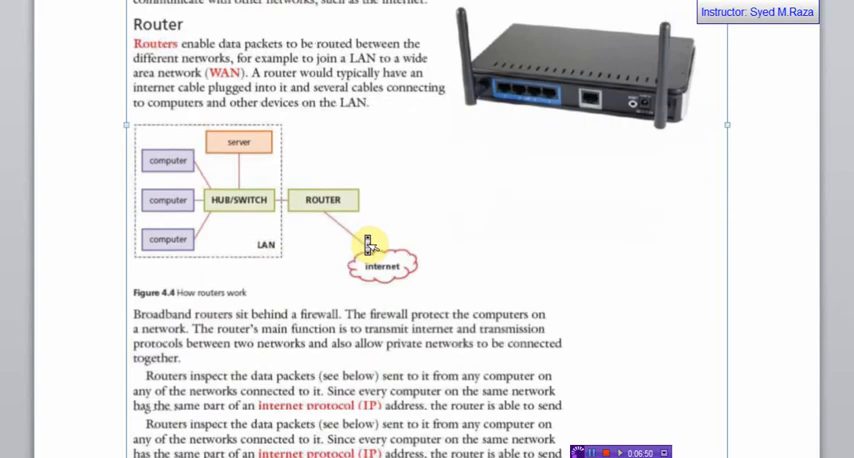
pyautogui.scroll(-3)
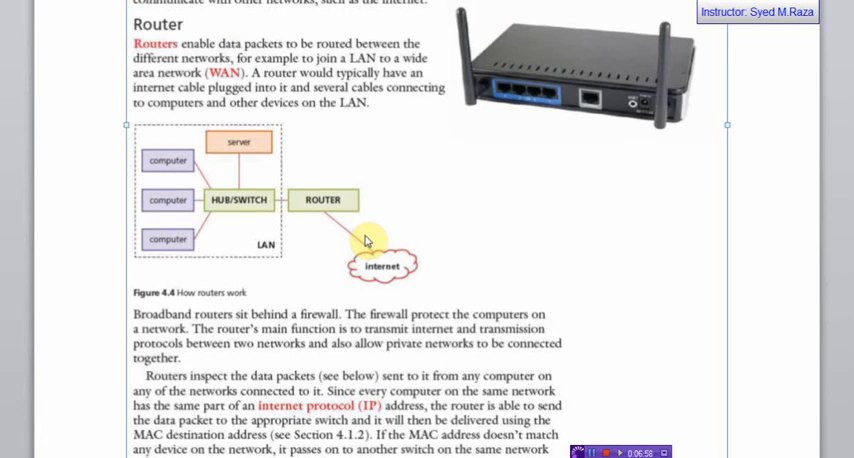
pyautogui.moveTo(235, 222)
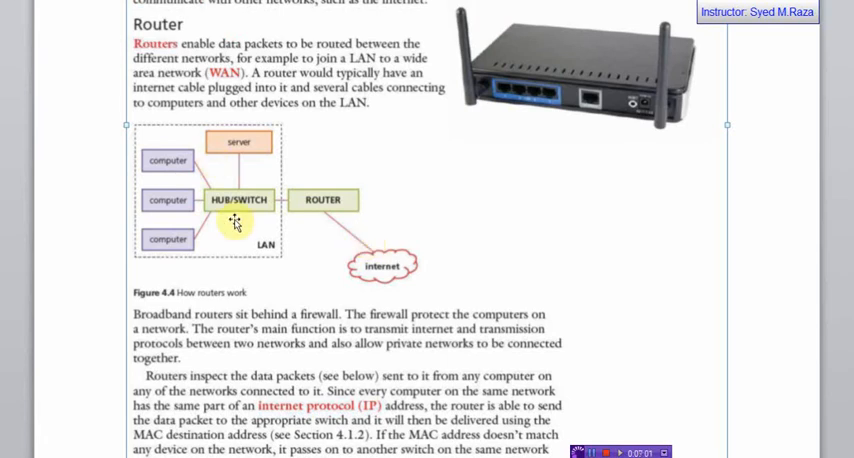
pyautogui.moveTo(267, 187)
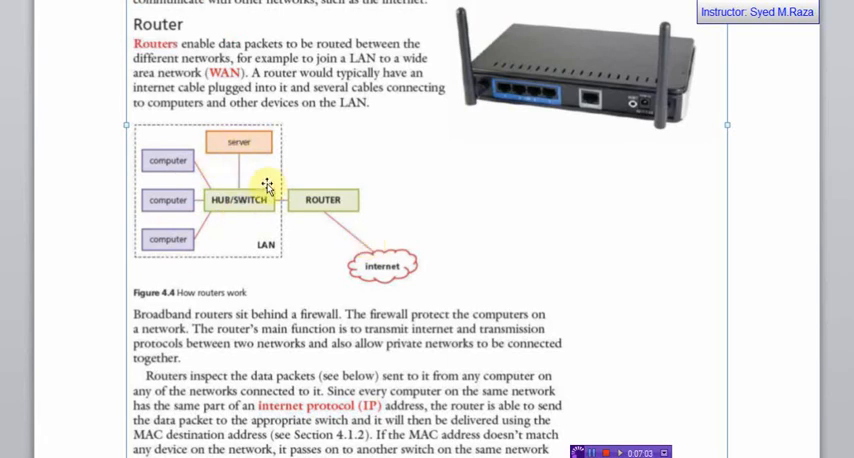
pyautogui.moveTo(307, 198)
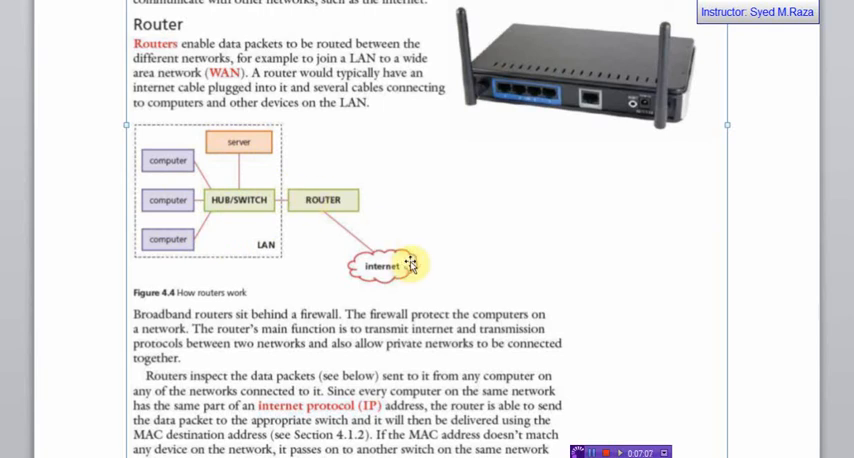
pyautogui.moveTo(453, 237)
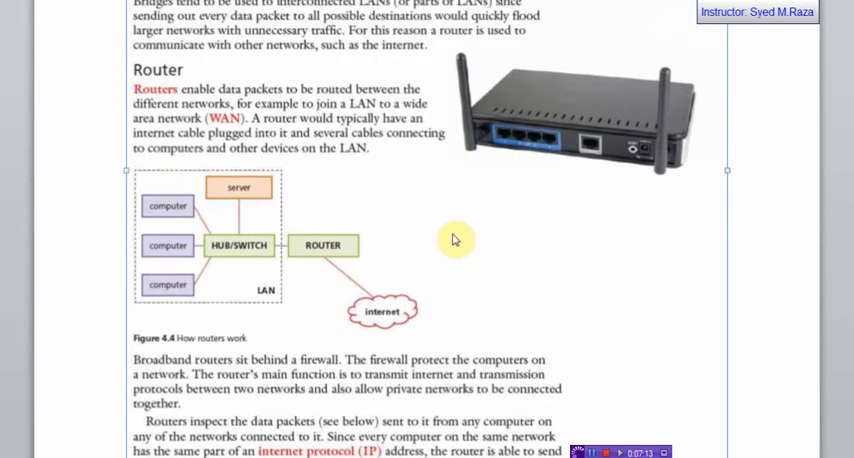
# - Glance back at the bridge diagram, then scroll to 'until the appropriate device is found'
pyautogui.scroll(3)
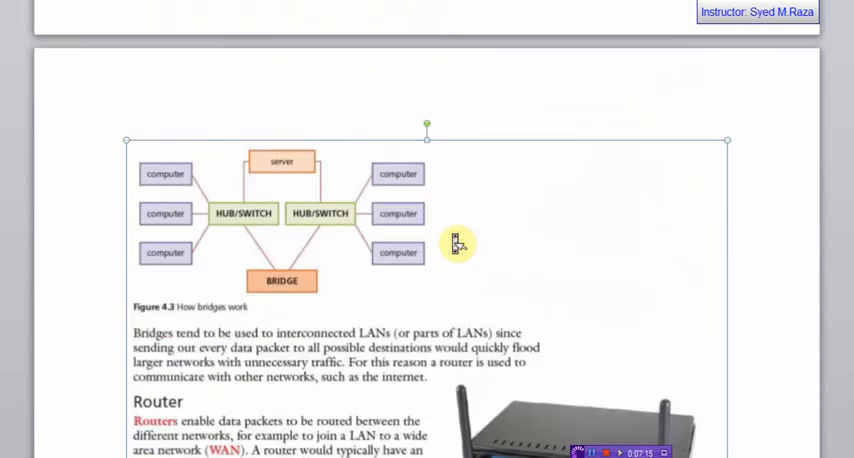
pyautogui.scroll(3)
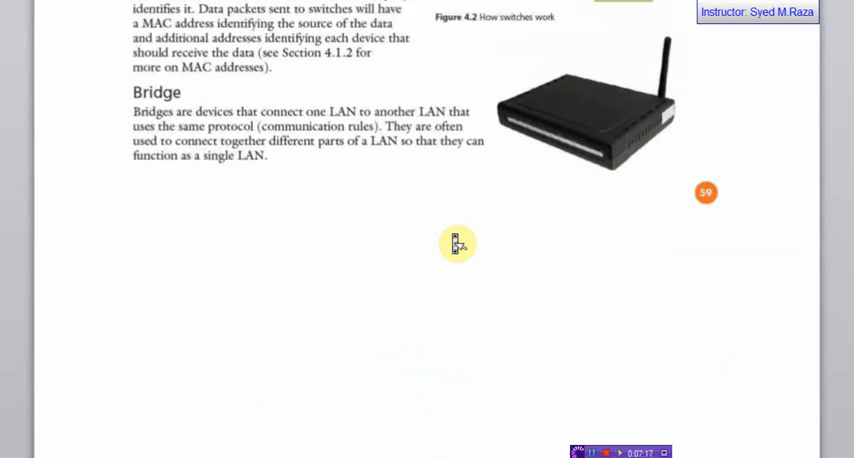
pyautogui.scroll(-3)
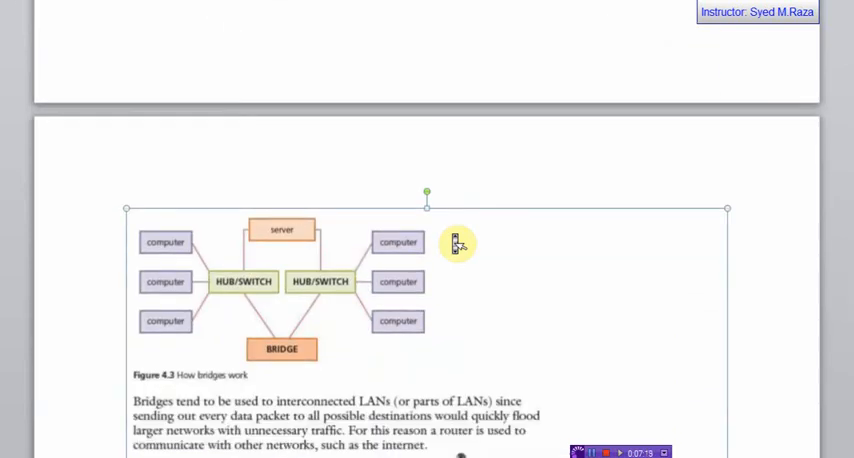
pyautogui.scroll(-3)
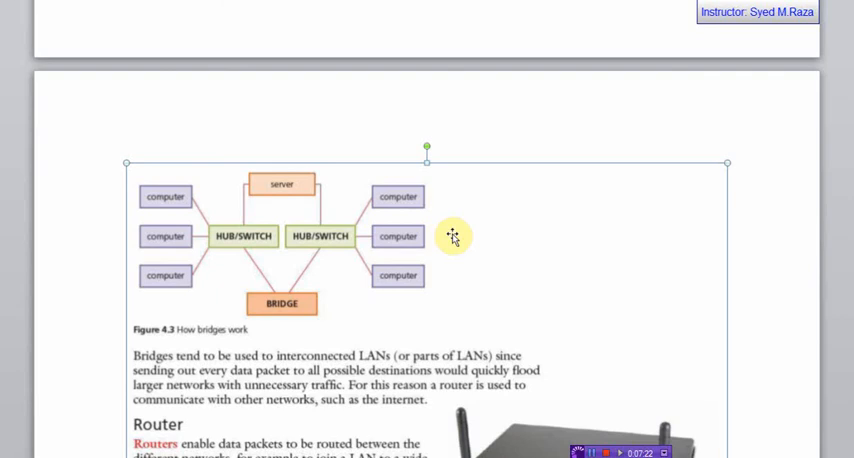
pyautogui.scroll(-3)
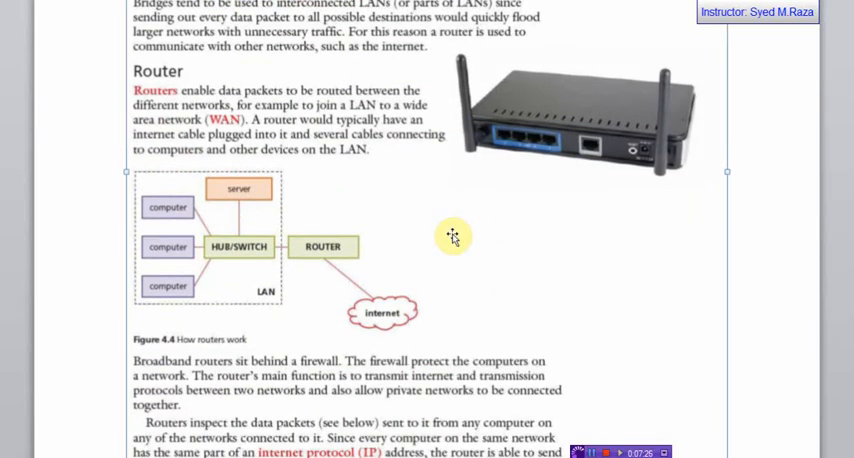
pyautogui.scroll(-3)
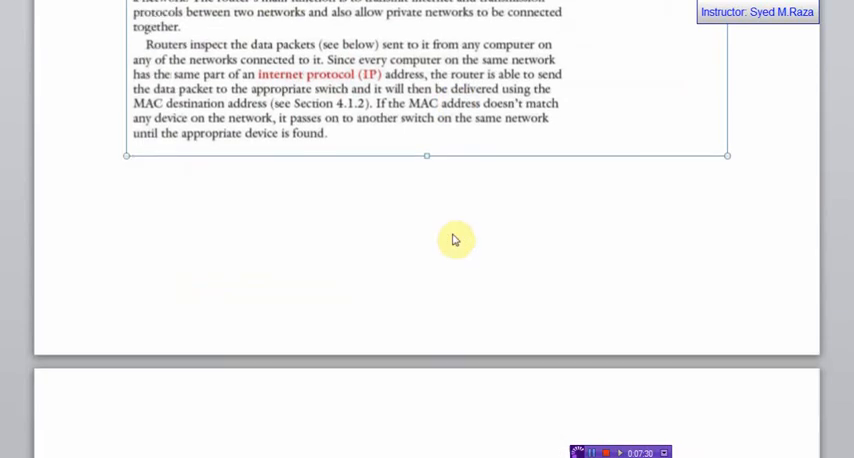
# - Scroll to the page with the Gateway and Network interface card (NIC) sections
pyautogui.scroll(-3)
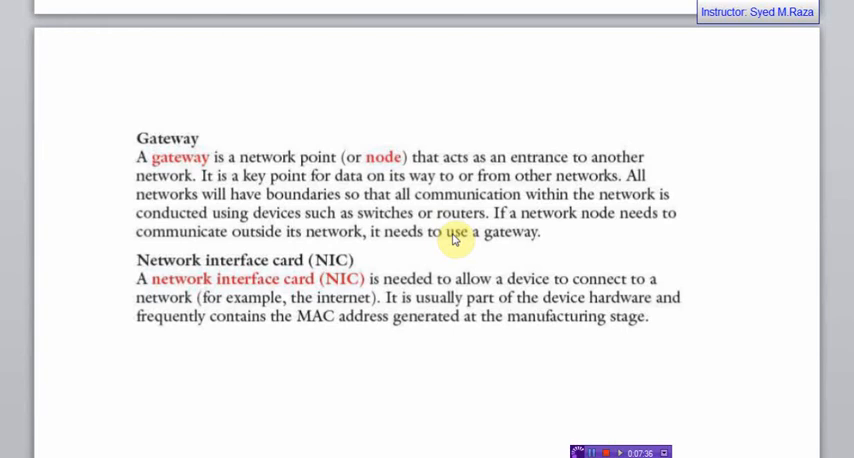
pyautogui.moveTo(373, 247)
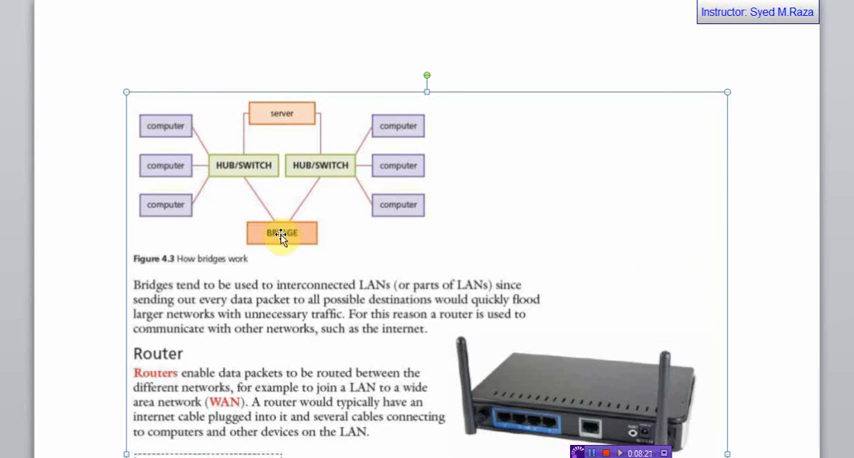
pyautogui.moveTo(333, 167)
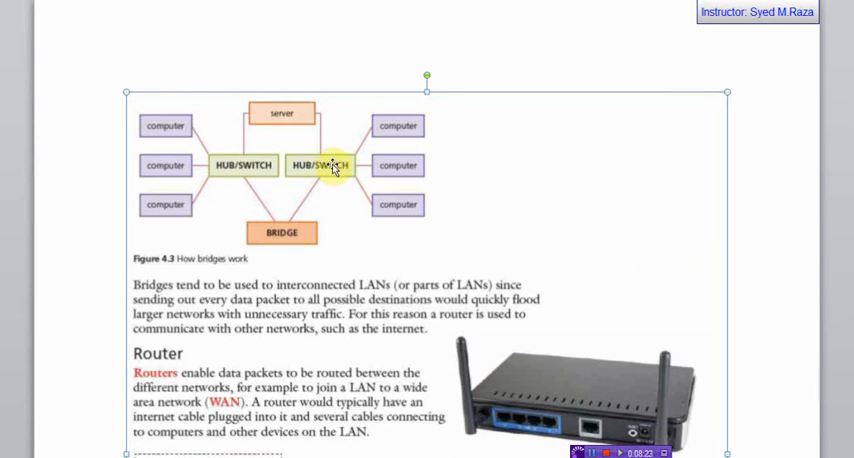
# - Return to Figure 4.3 How bridges work and the Router section's photo
pyautogui.scroll(-3)
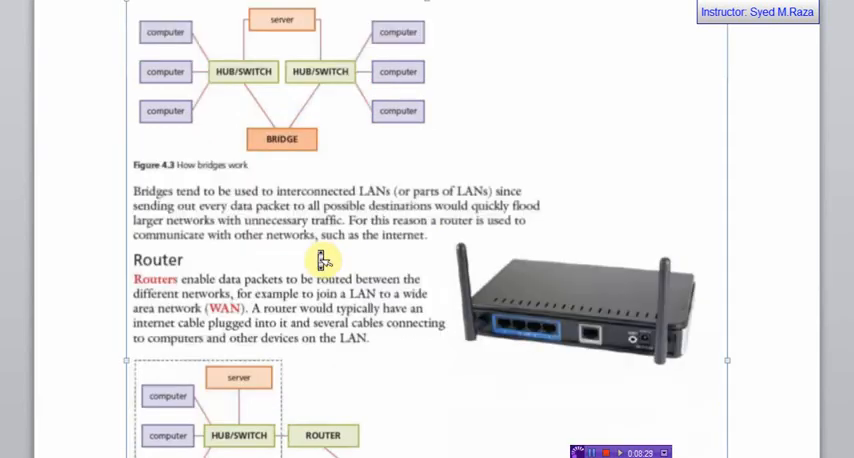
# - Scroll to the final page's Gateway and NIC sections with blank space below
pyautogui.scroll(-3)
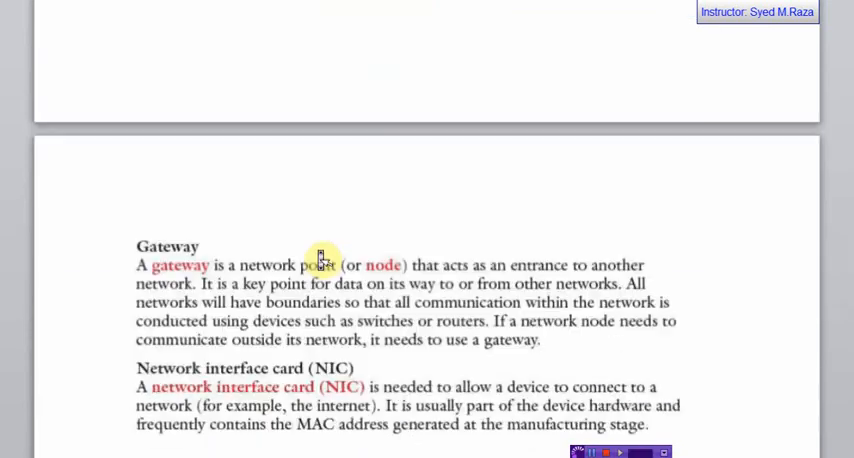
pyautogui.scroll(-3)
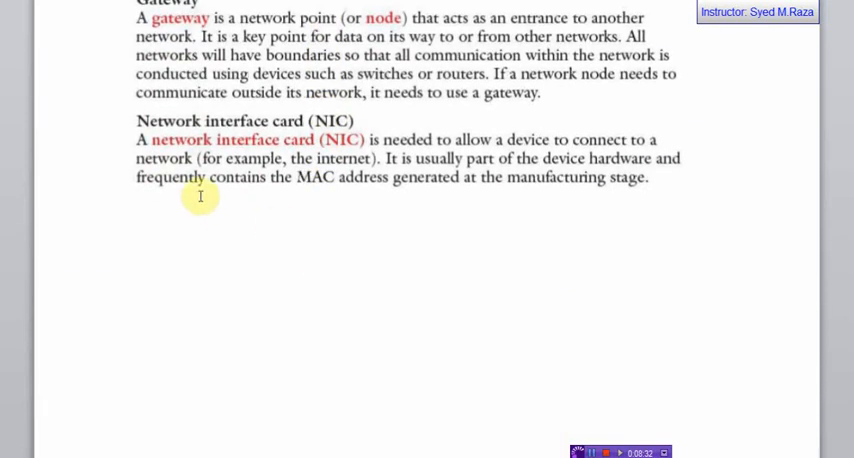
pyautogui.moveTo(438, 182)
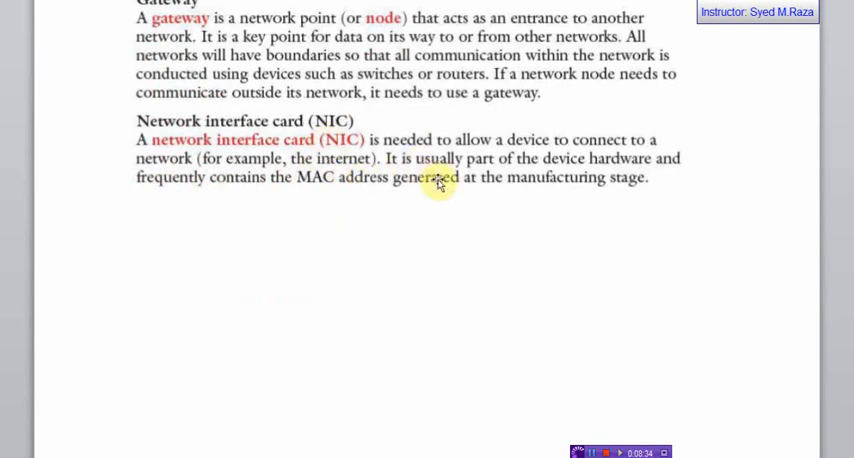
pyautogui.moveTo(428, 200)
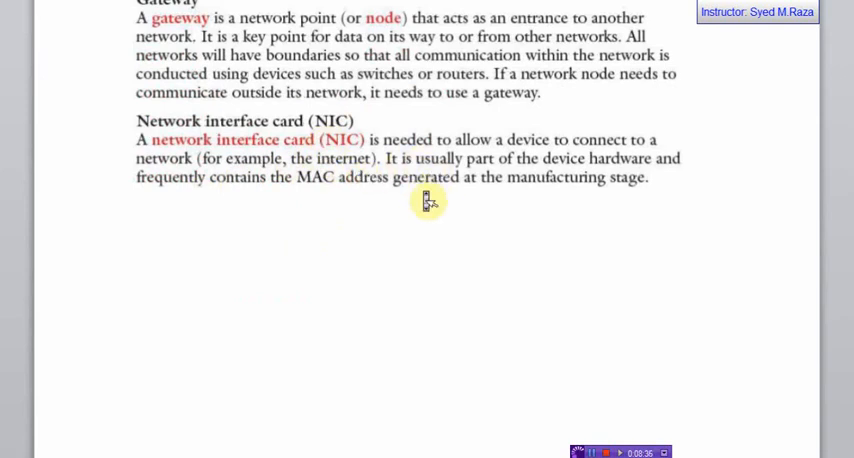